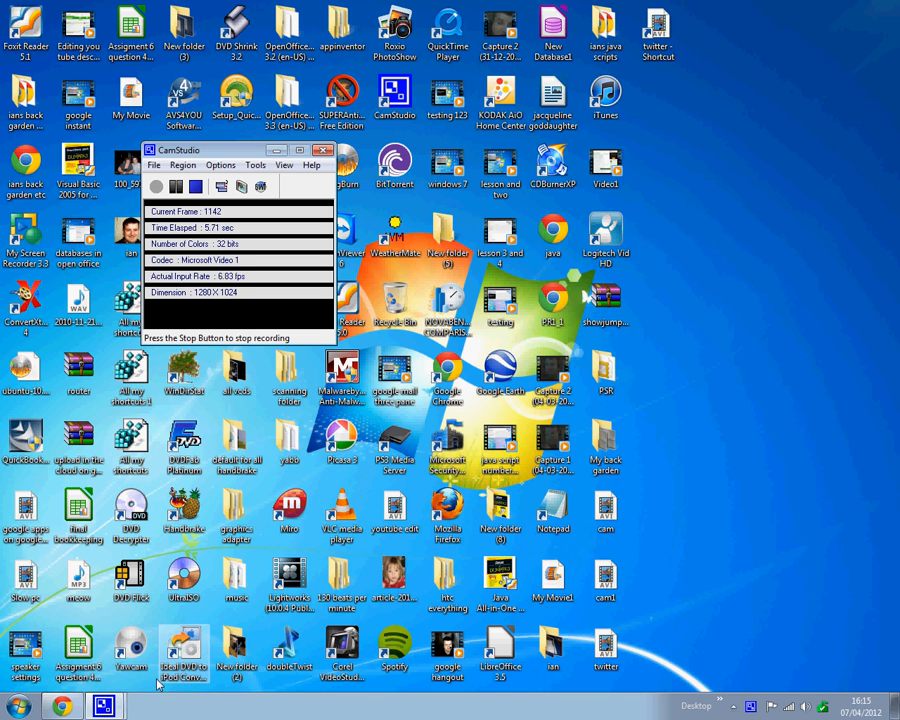
# Launch Google Chrome from the taskbar to reach the Google home page.
pyautogui.click(62, 706)
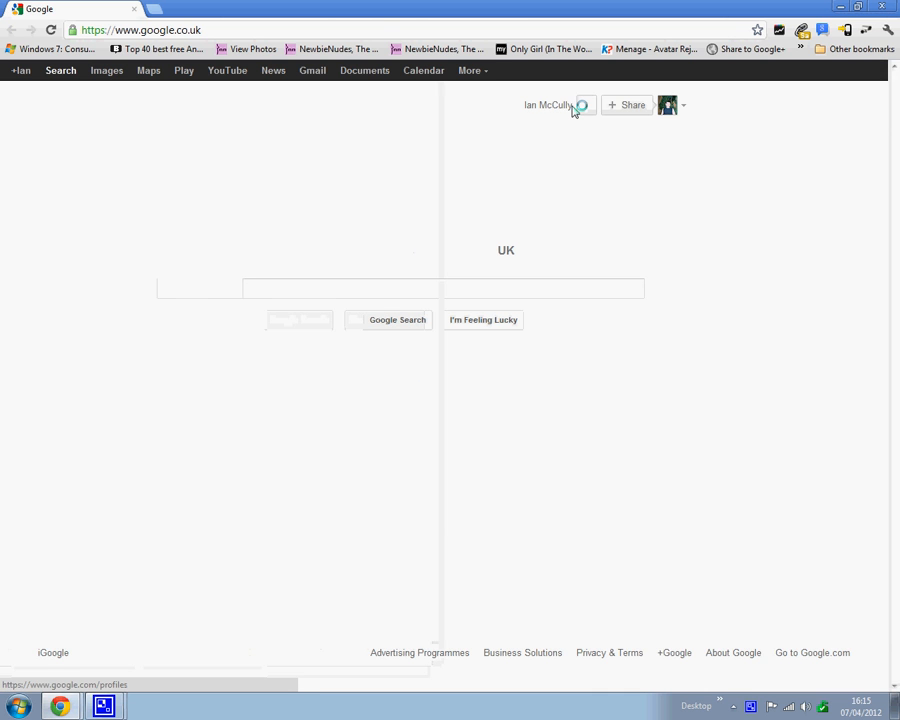
pyautogui.click(140, 30)
pyautogui.write('www.t')
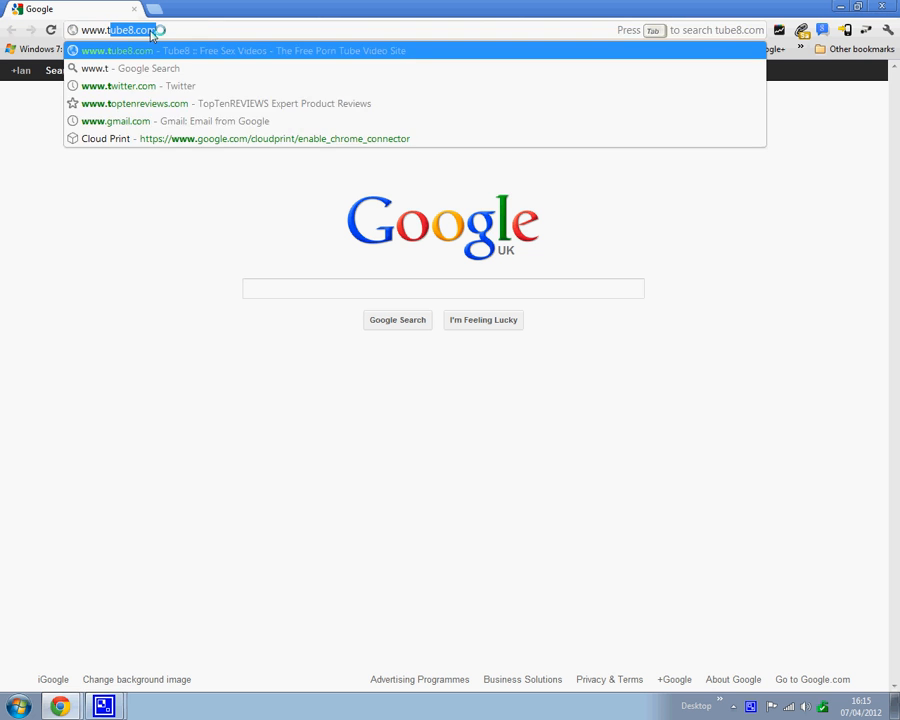
pyautogui.click(128, 85)
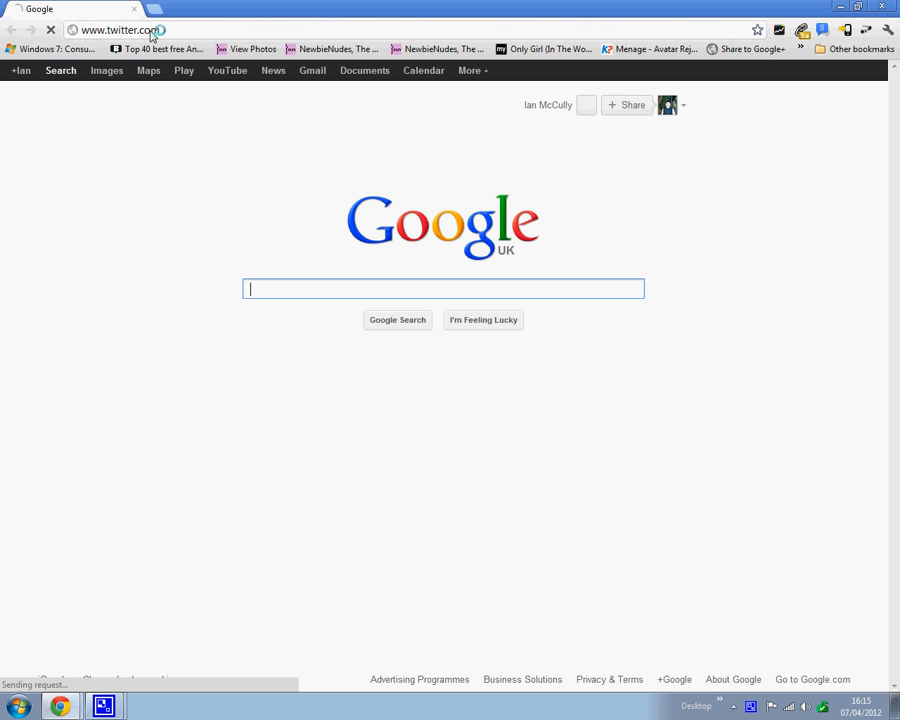
pyautogui.press('Return')
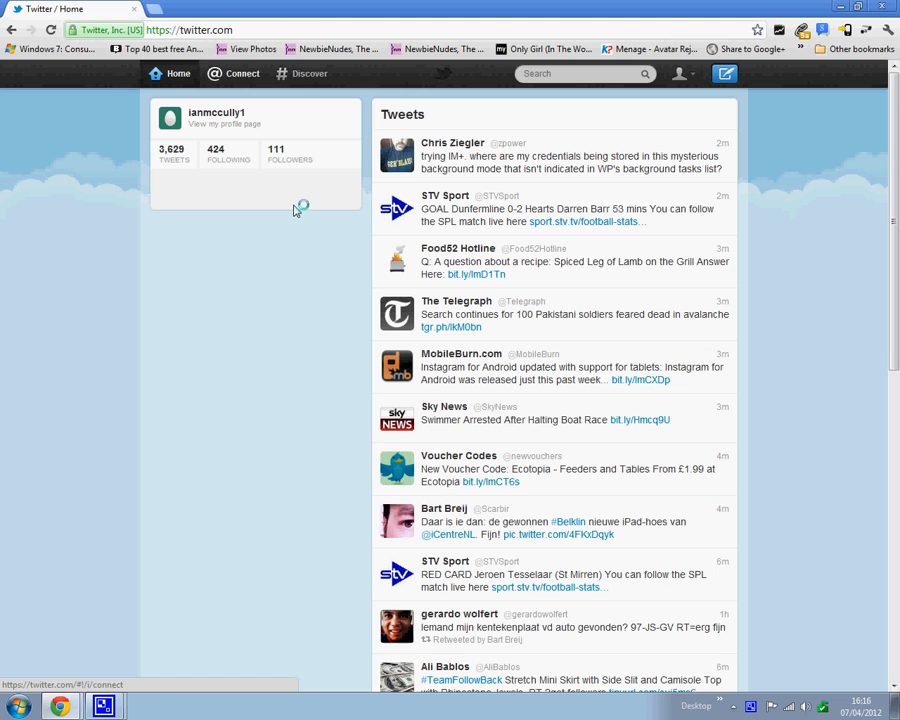
# Expand the 'Compose new Tweet' box on the Twitter home page.
pyautogui.click(255, 190)
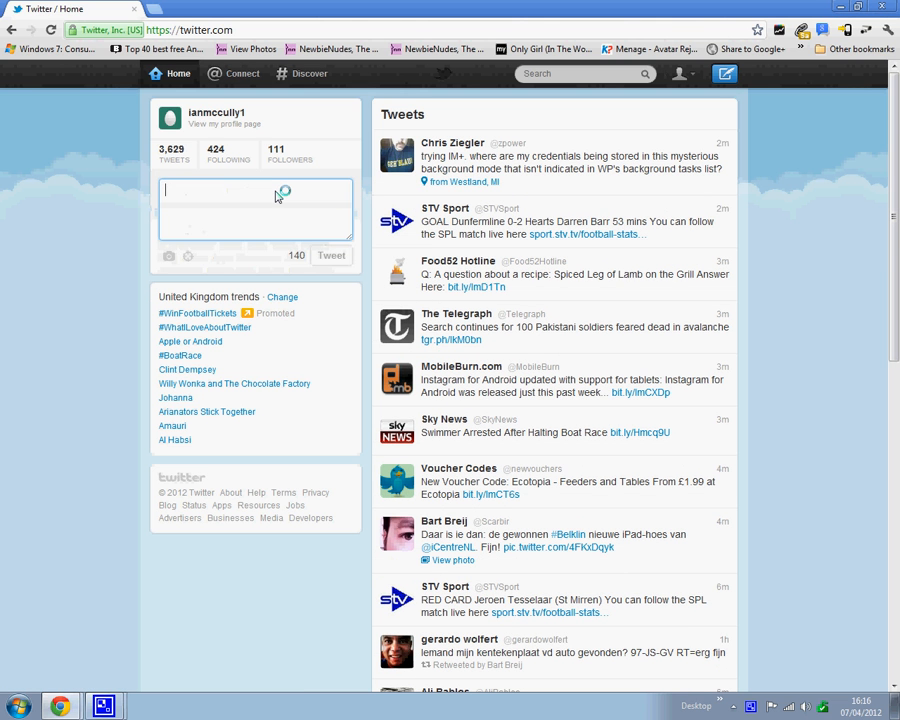
pyautogui.write('fdgdfgdg')
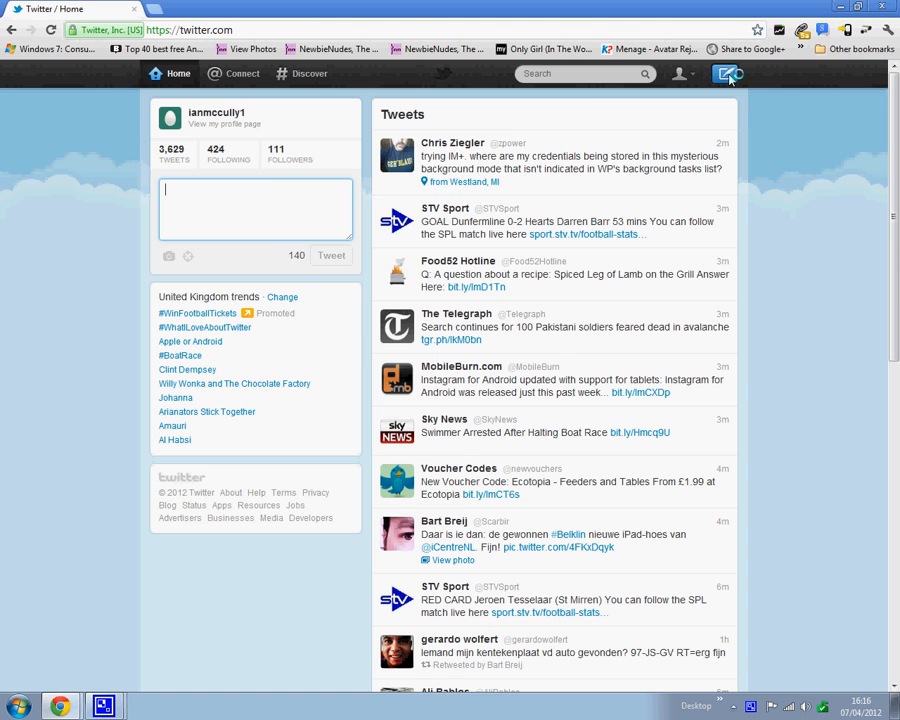
pyautogui.click(725, 73)
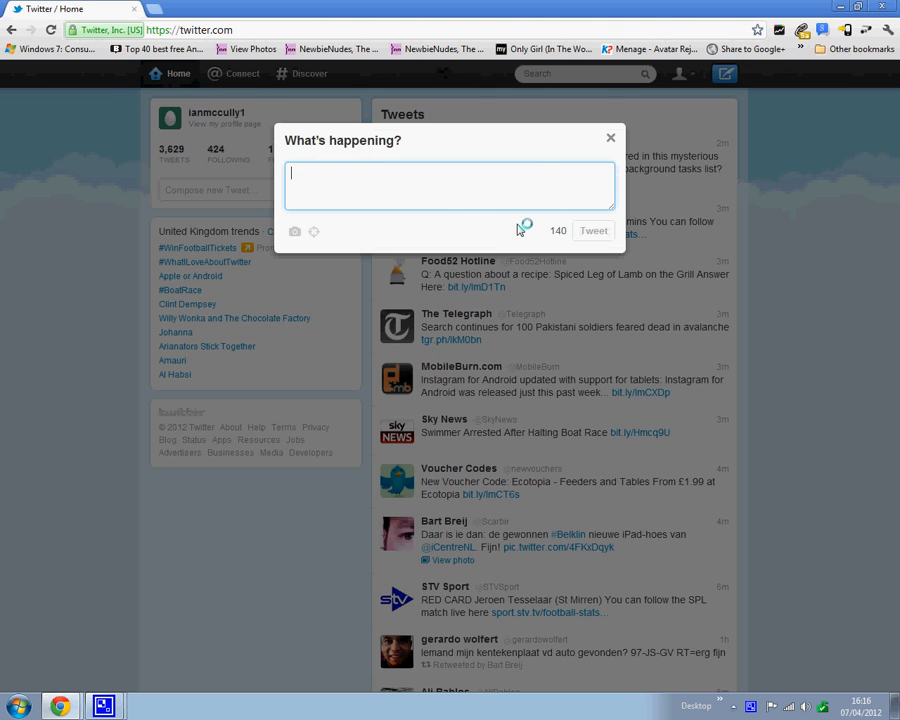
pyautogui.moveTo(595, 230)
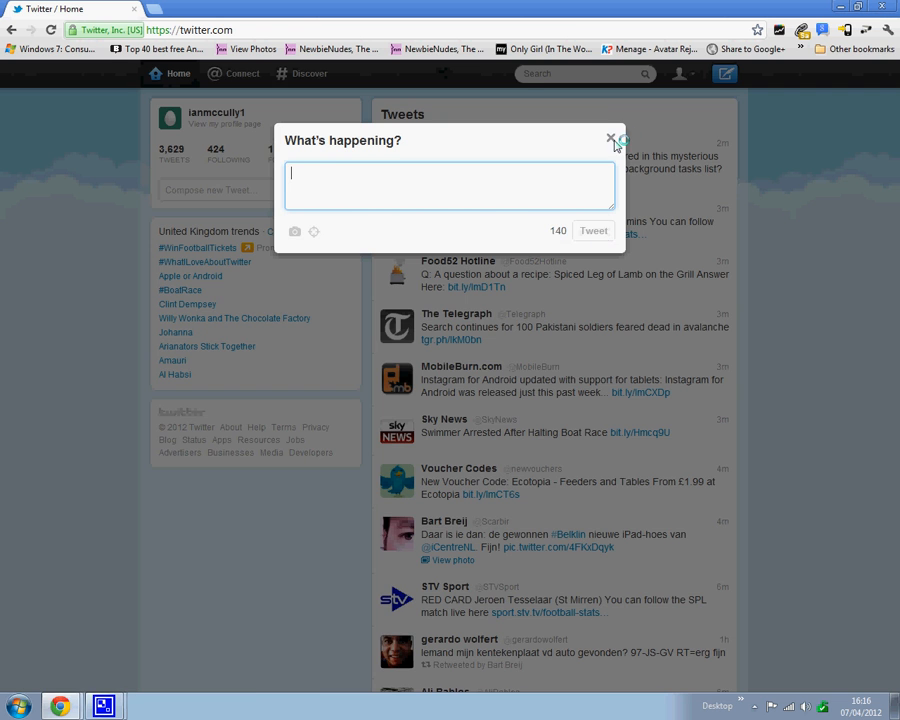
pyautogui.click(613, 137)
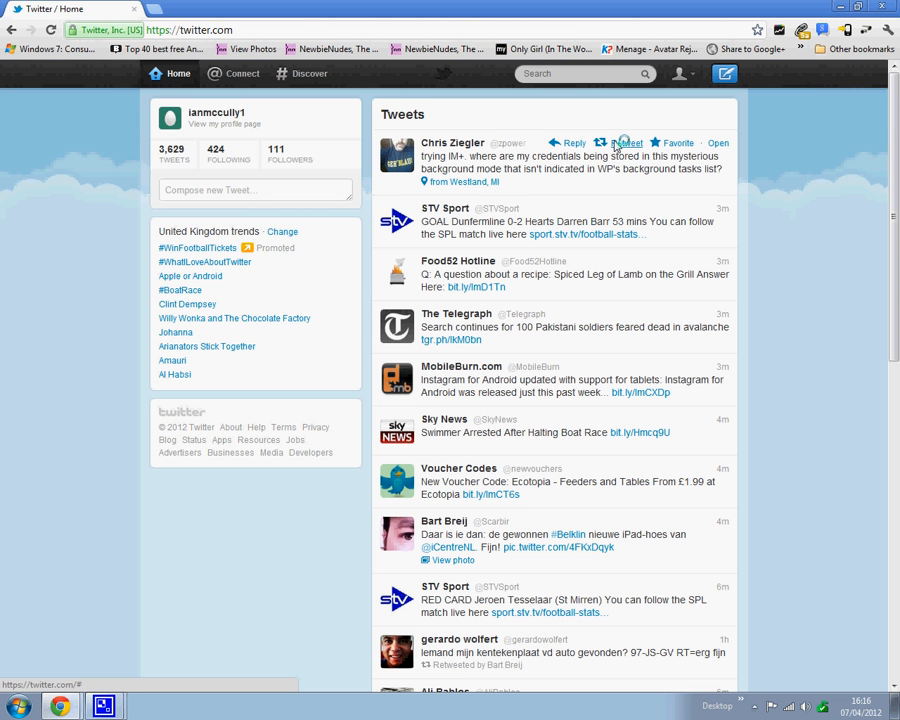
# Enter 'google plus' in the Twitter search box without submitting it.
pyautogui.click(580, 73)
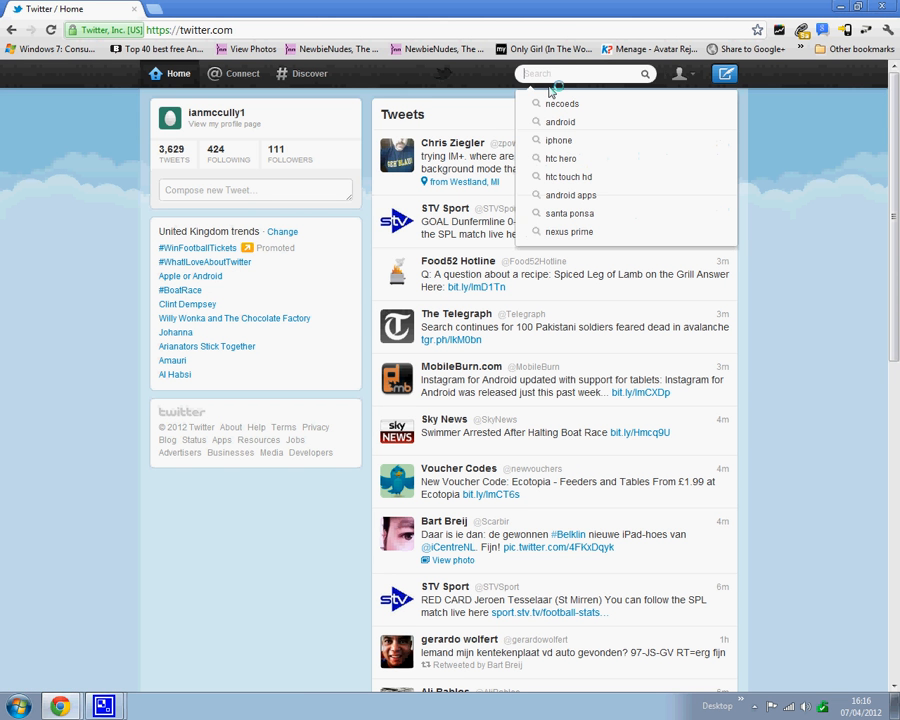
pyautogui.write('a')
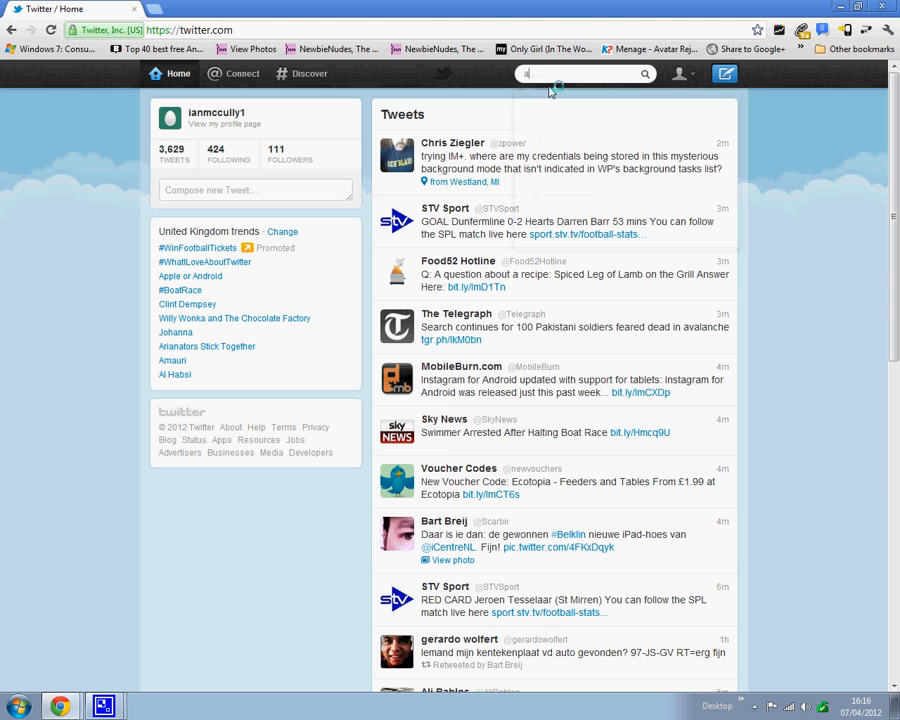
pyautogui.write('ndroid')
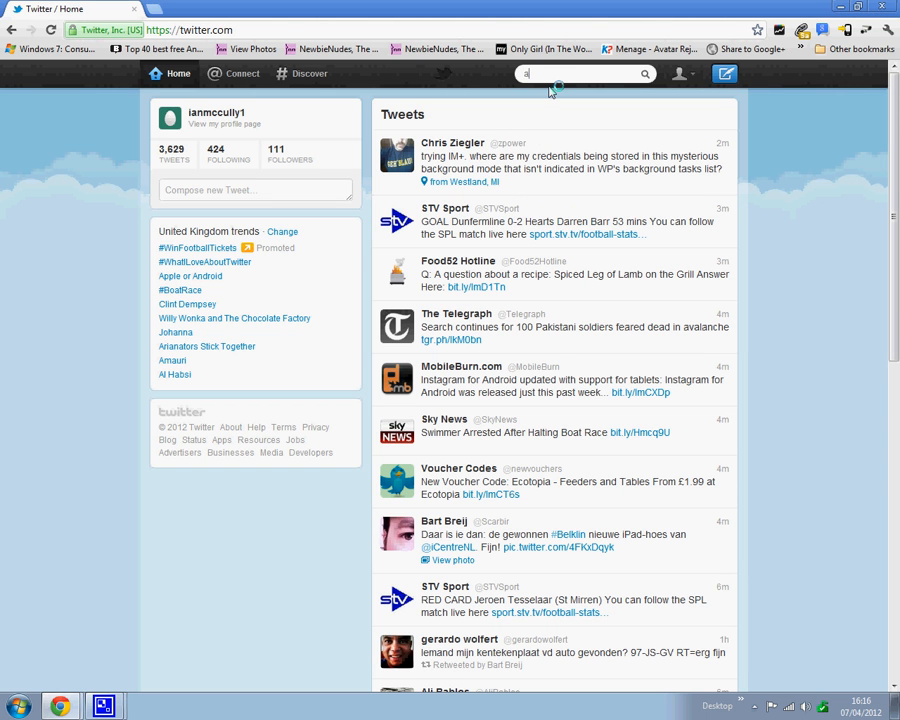
pyautogui.write('google pls')
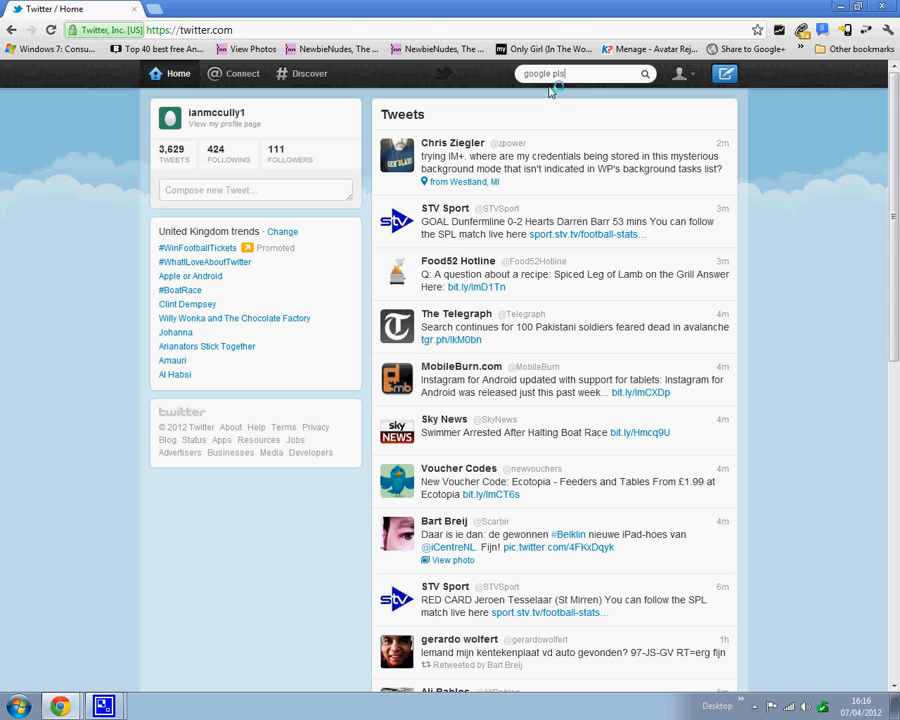
pyautogui.write('us')
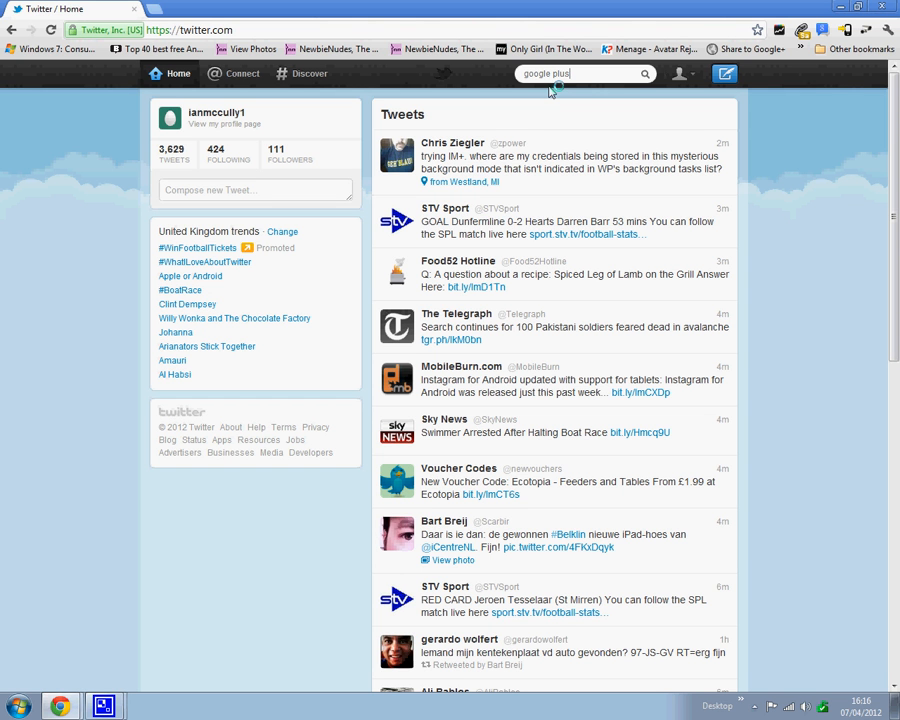
pyautogui.moveTo(567, 110)
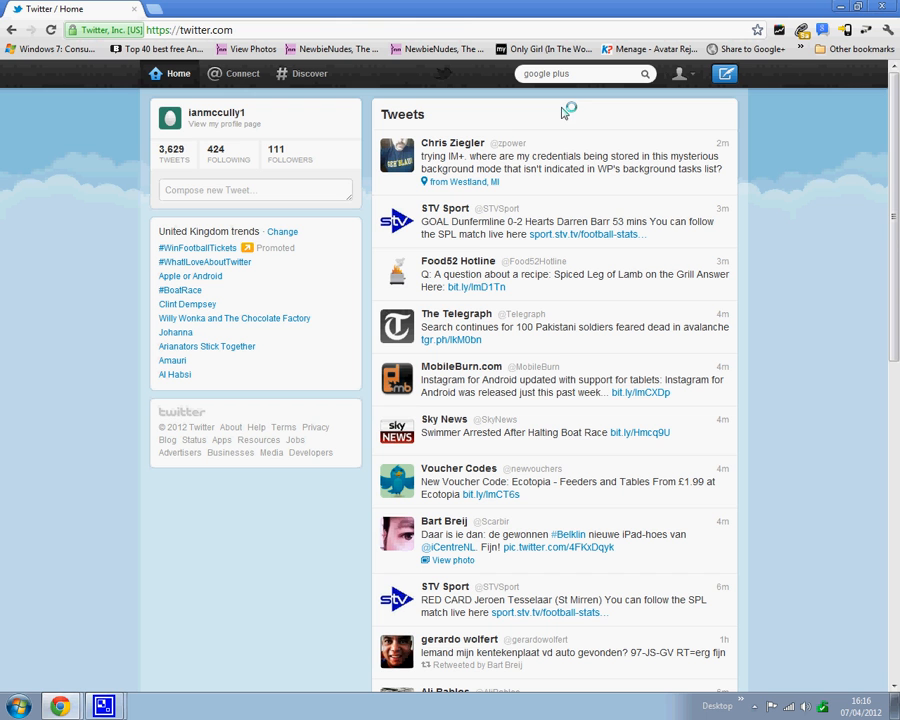
pyautogui.moveTo(214, 112)
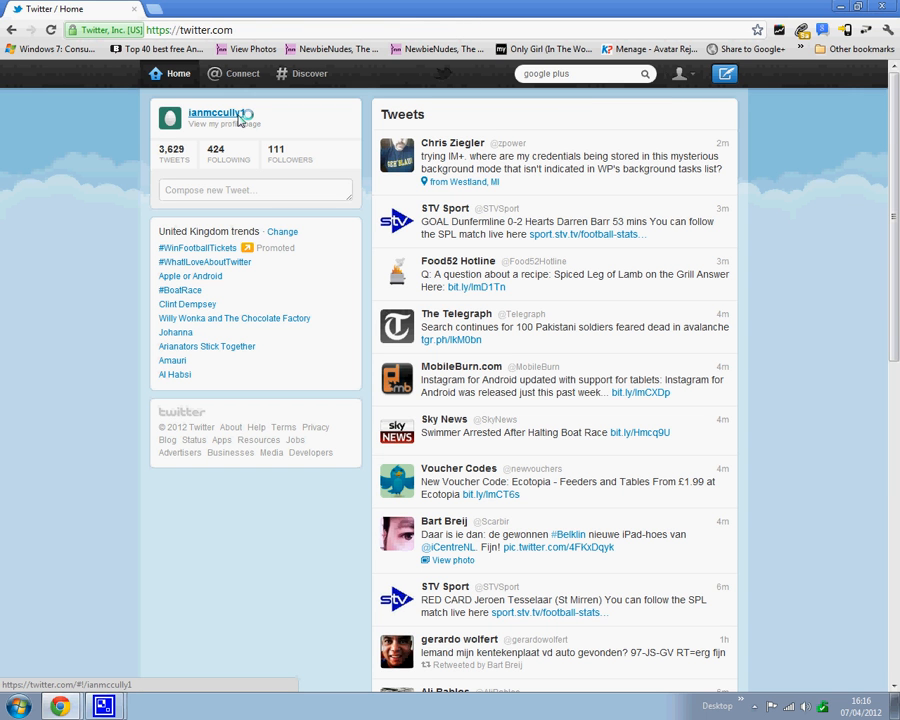